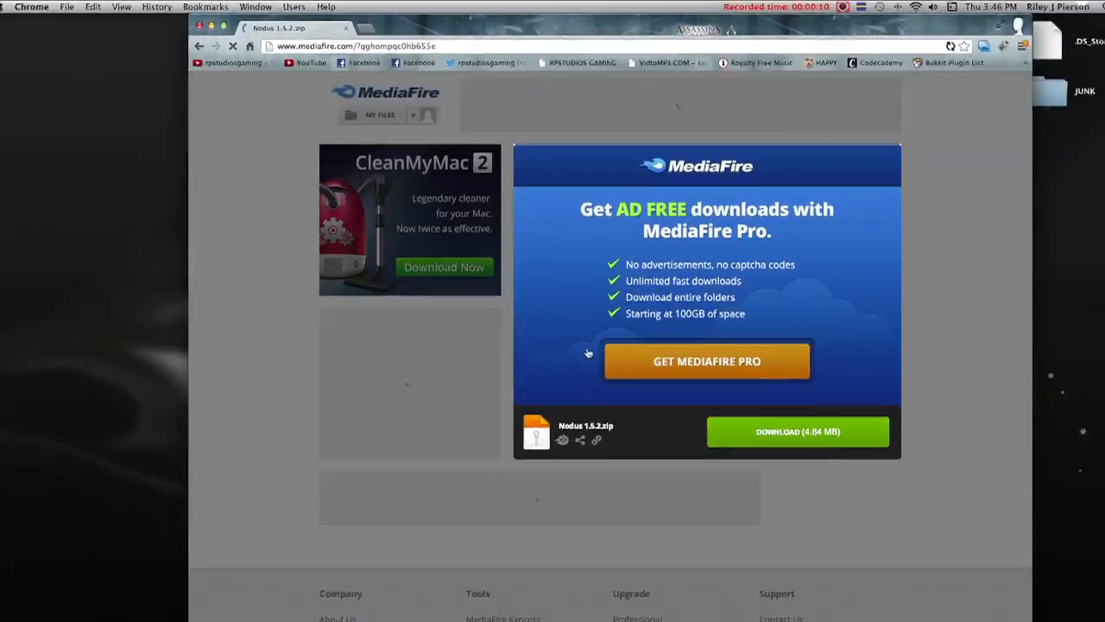
Step: Download Nodus 1.5.2.zip from the MediaFire page to the desktop
left_click(797, 432)
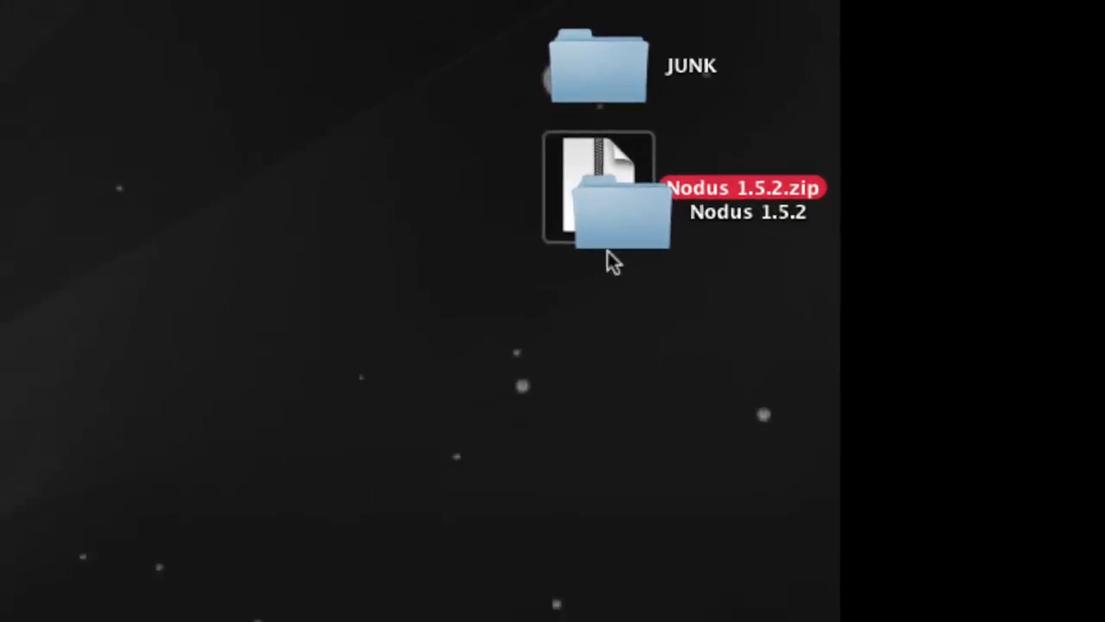
Step: Open the desktop Nodus 1.5.2 folder to show its minecraft.jar and read_me.txt
double_click(604, 204)
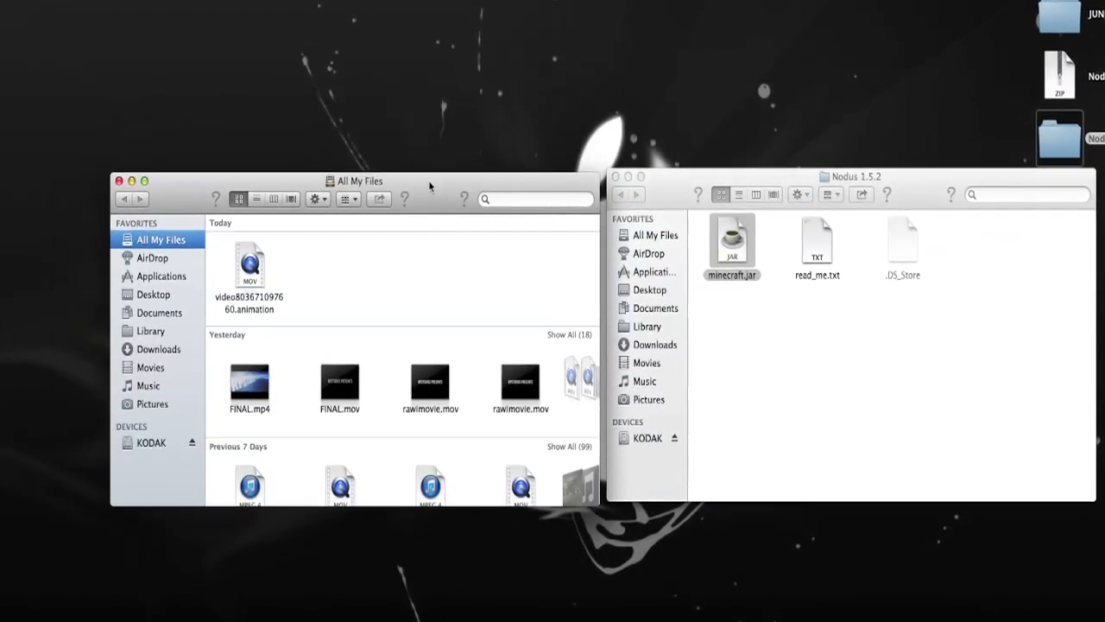
Step: Navigate the second window to Library > Application Support > minecraft > bin
left_click(150, 331)
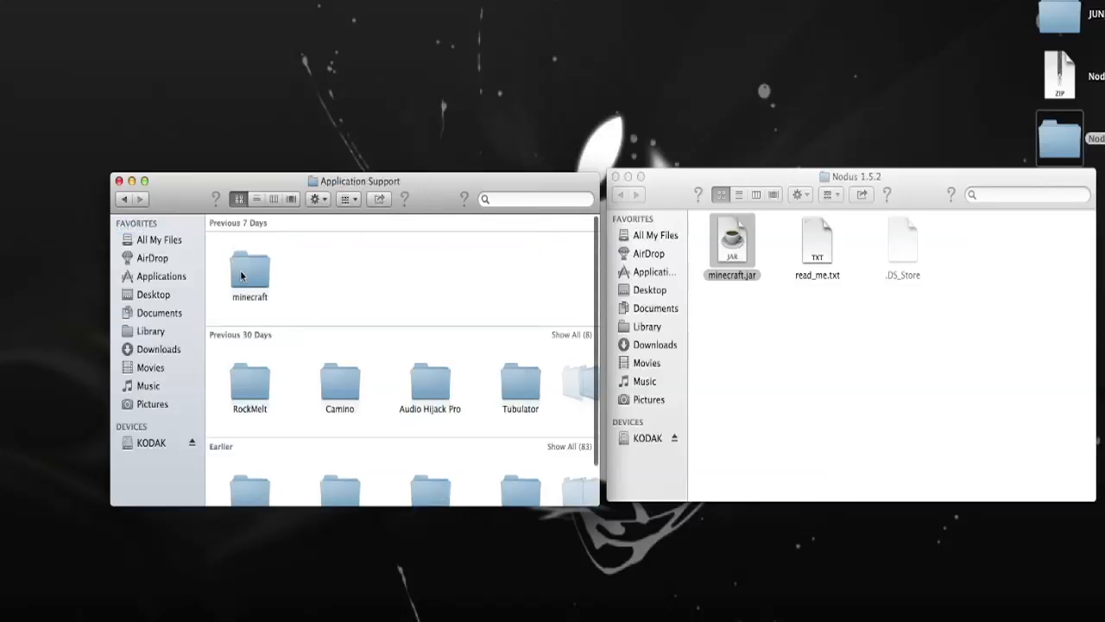
double_click(249, 275)
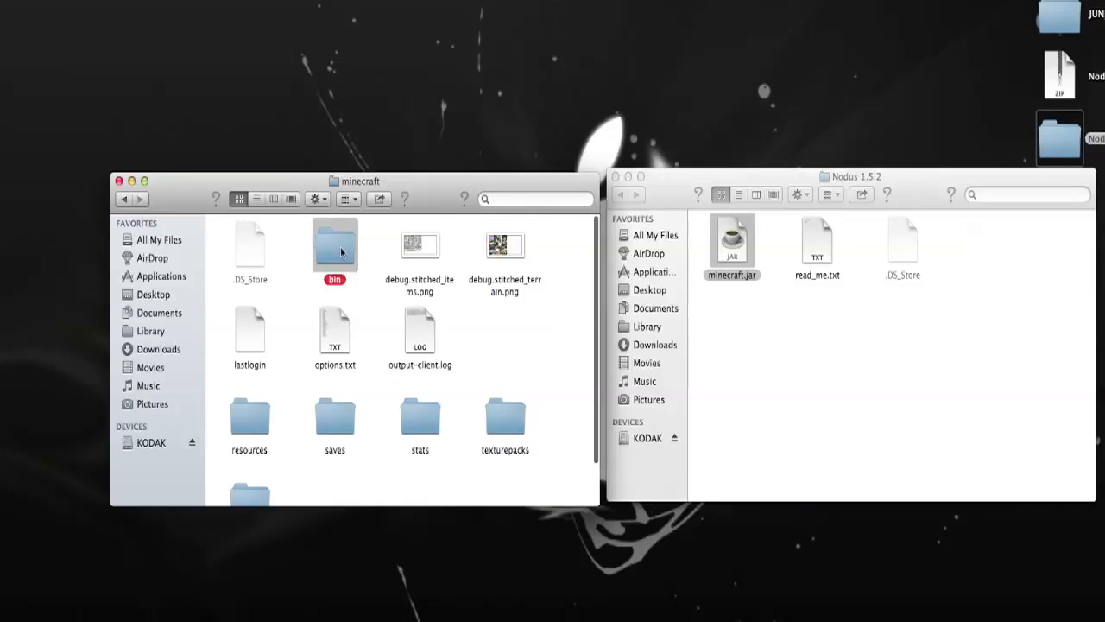
double_click(335, 245)
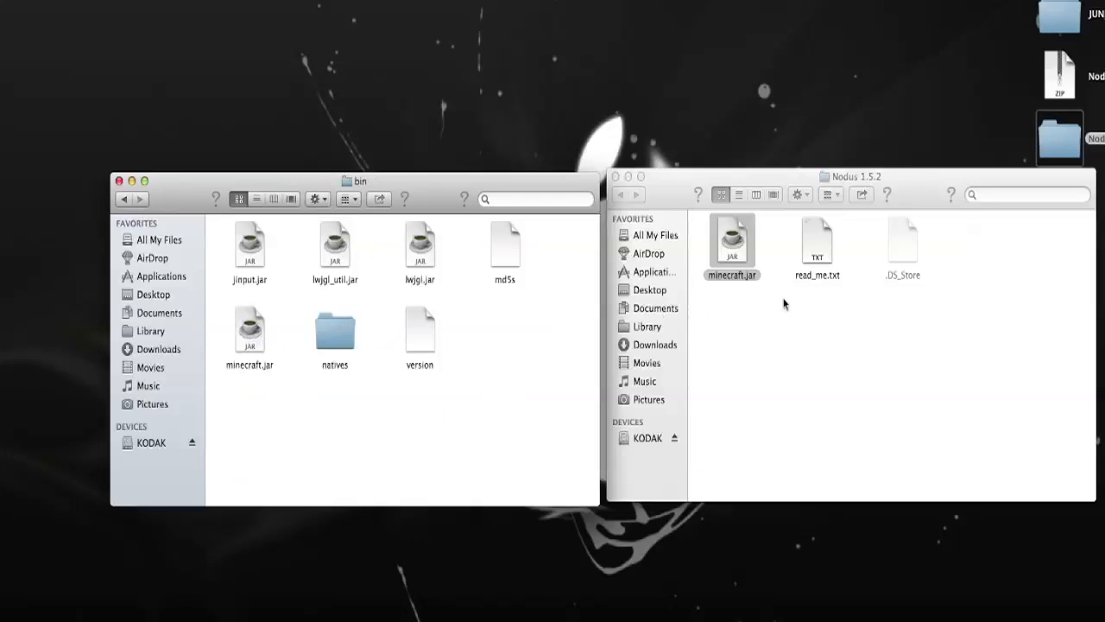
Step: Move Nodus's minecraft.jar into the bin folder, replacing the original minecraft.jar
left_click(248, 332)
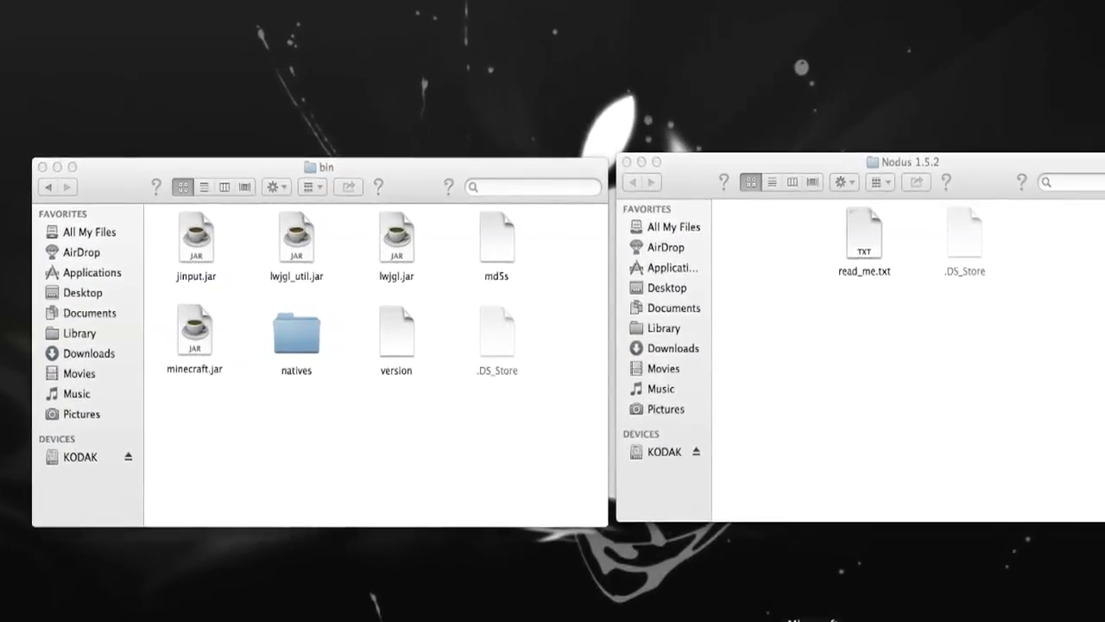
double_click(193, 328)
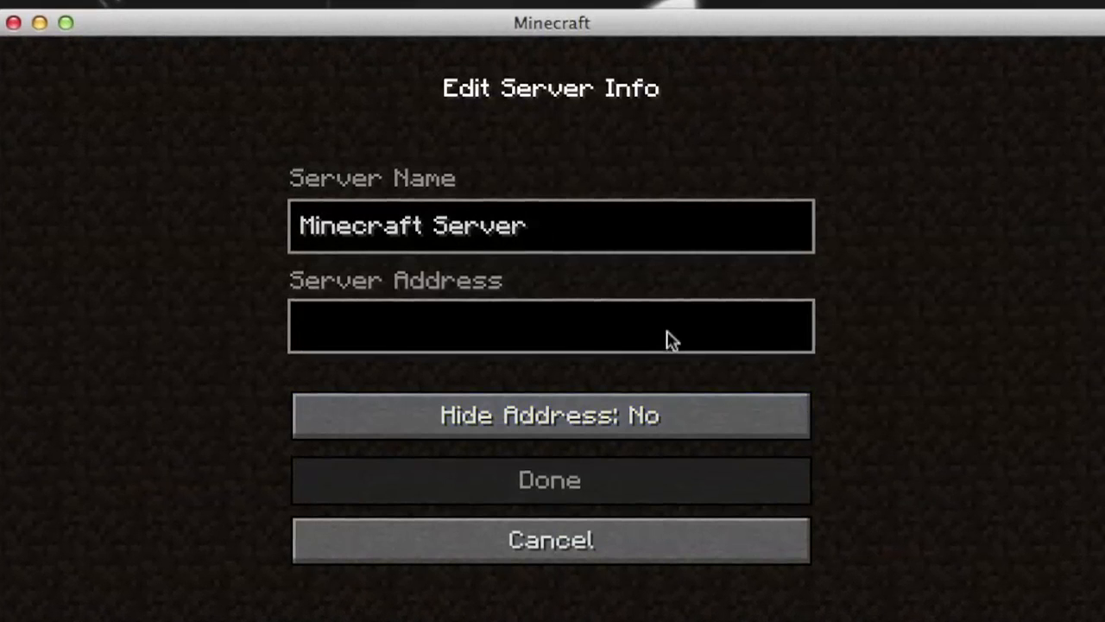
Step: Add a server with address mc.xfactions.net and join it so the Nodus welcome appears
type("mc.xfaction")
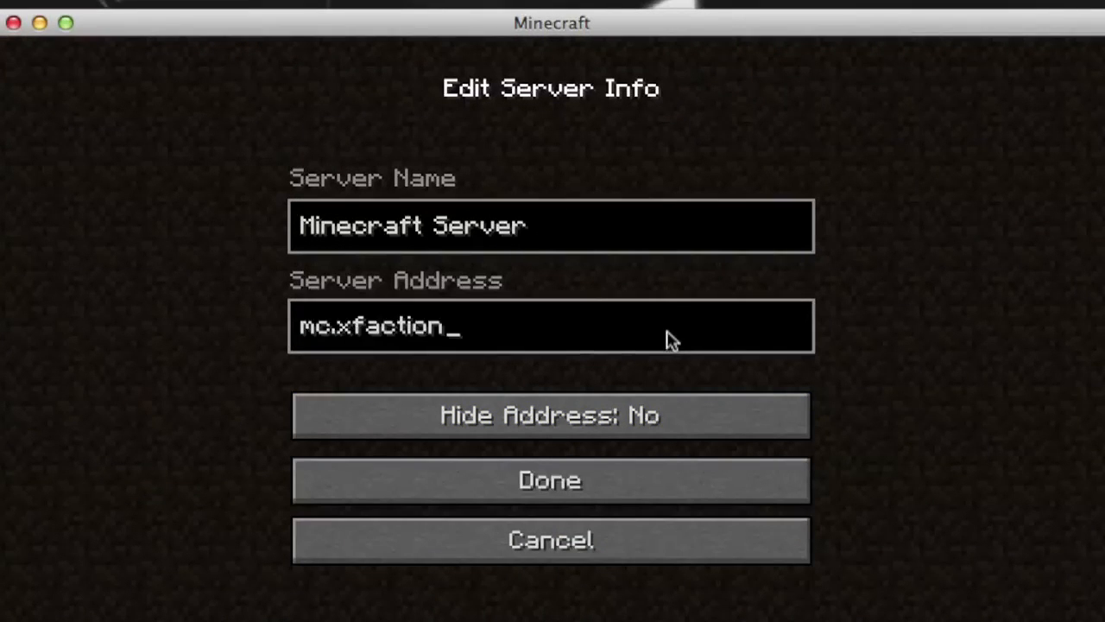
type("s.net")
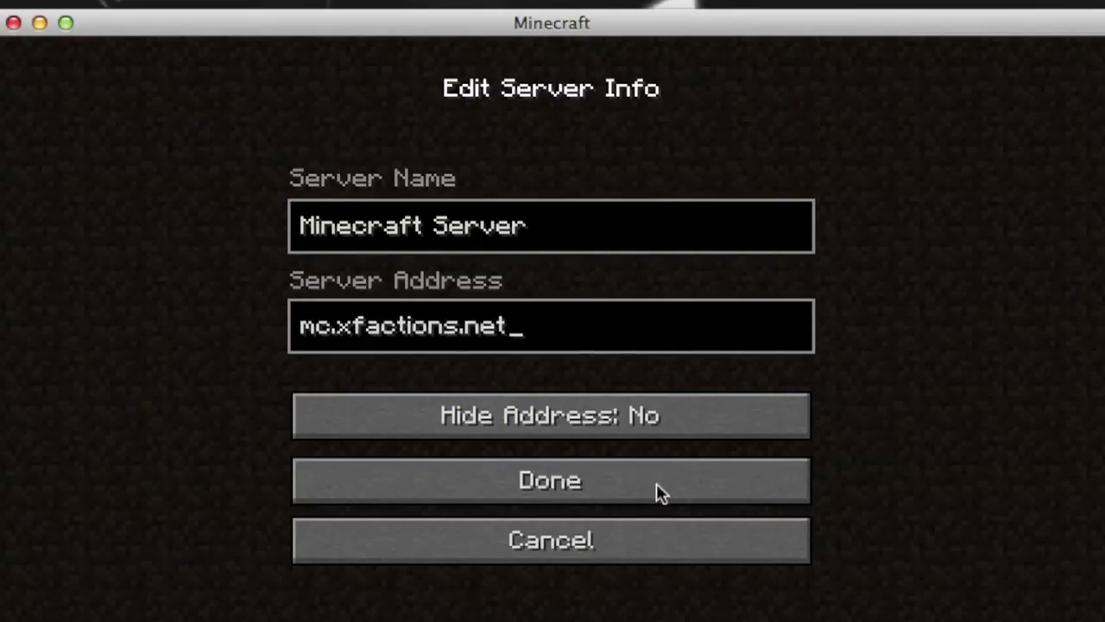
left_click(551, 480)
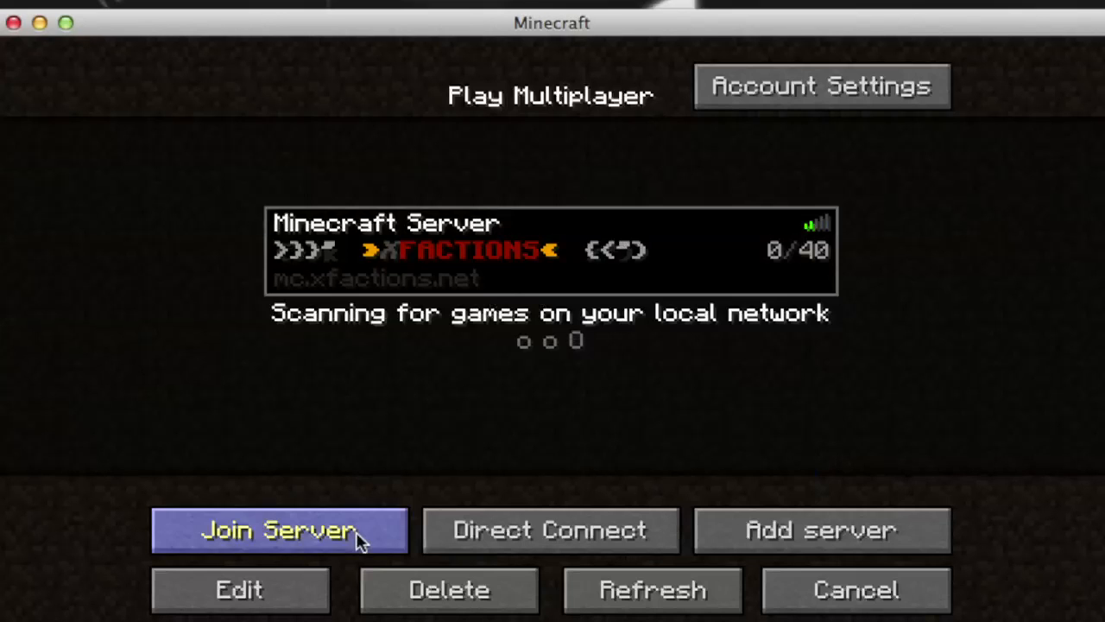
left_click(280, 528)
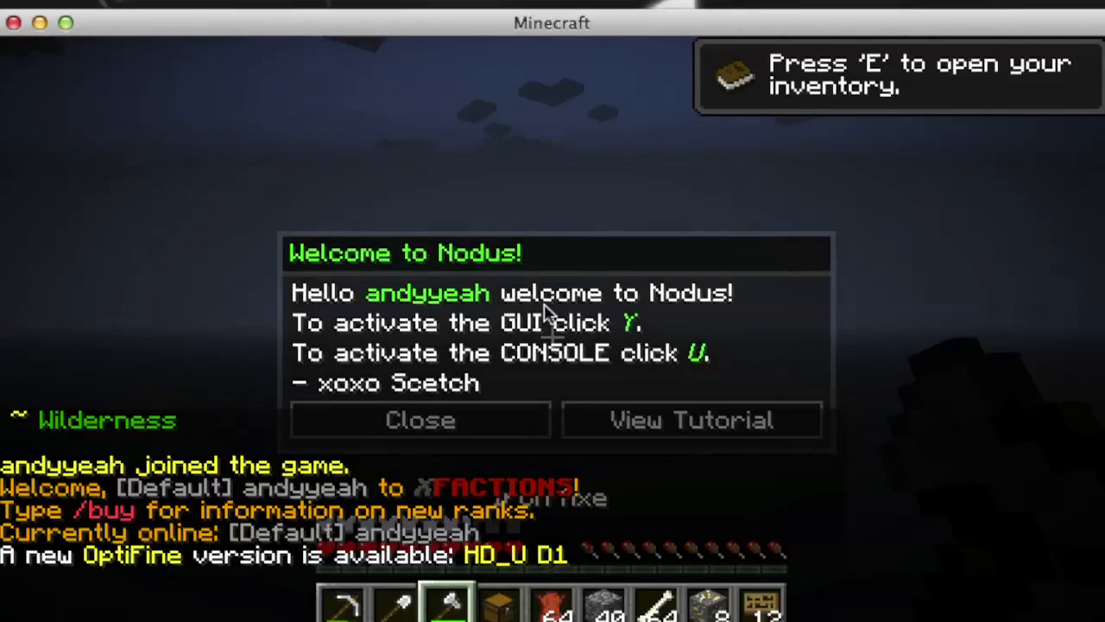